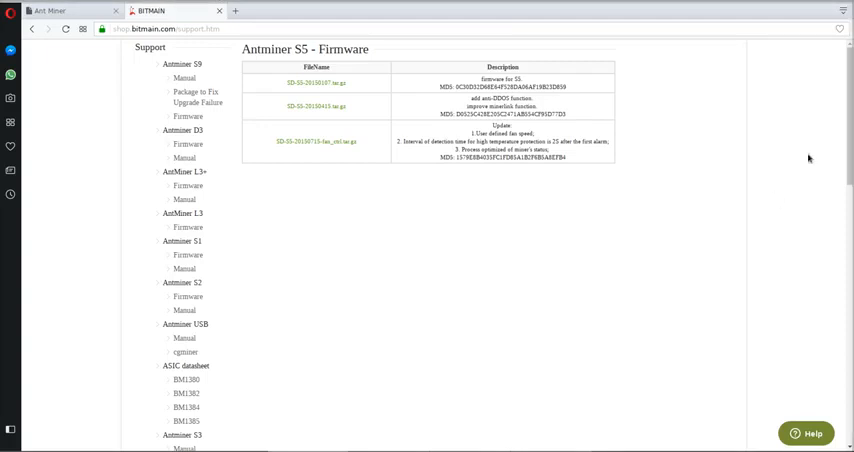
mouse_move(825, 160)
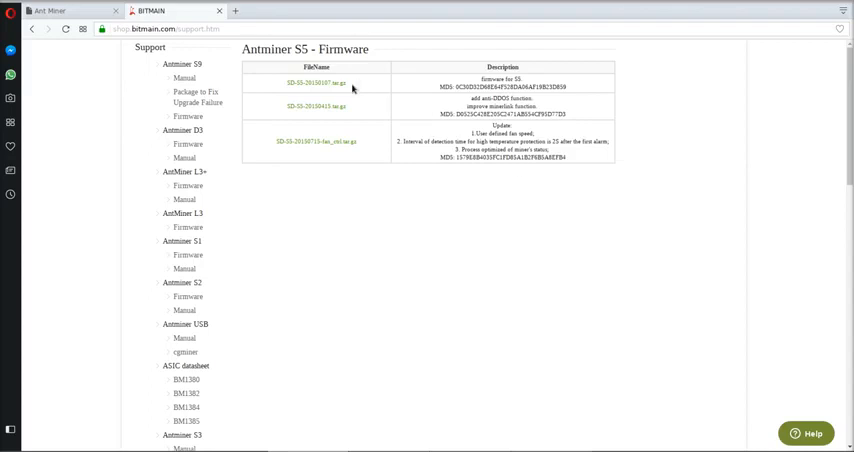
mouse_move(373, 91)
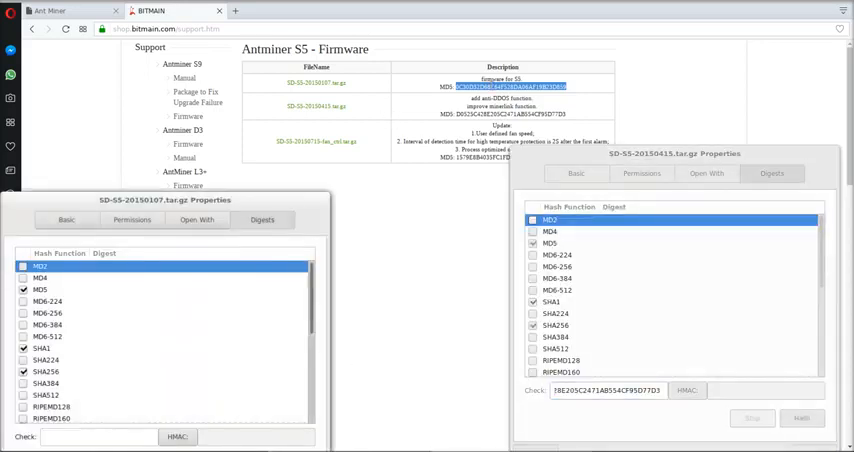
- Paste the published MD5 sum into the first archive's Digests check and compute its hashes
right_click(77, 435)
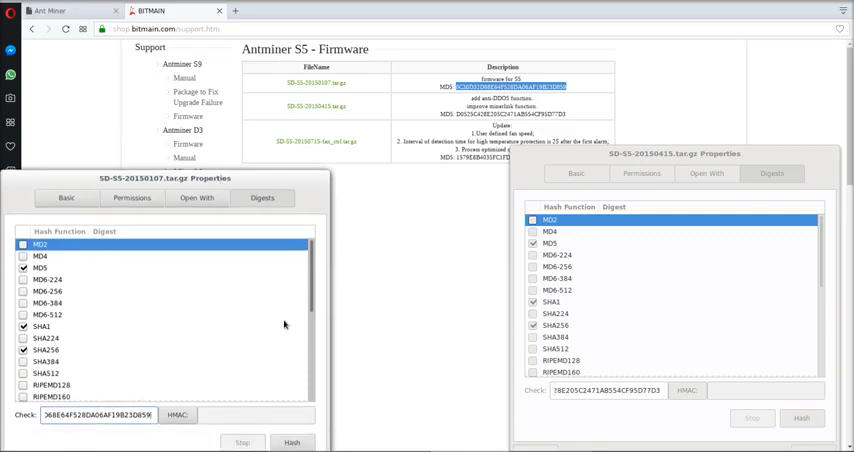
click(285, 441)
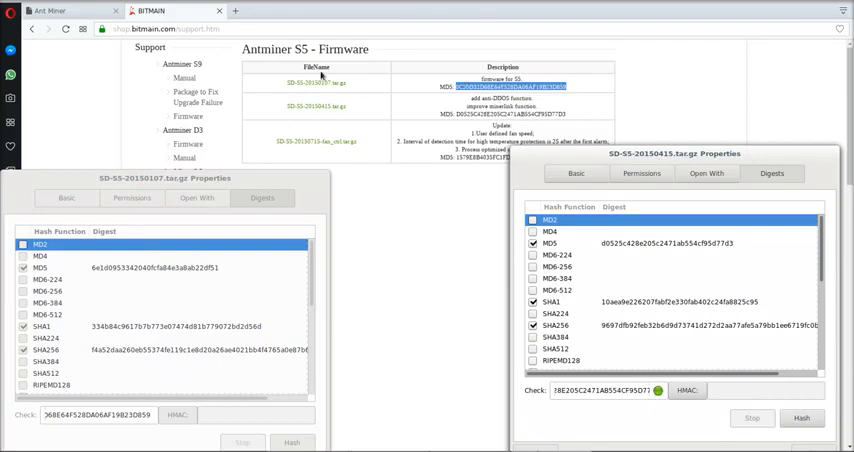
mouse_move(235, 440)
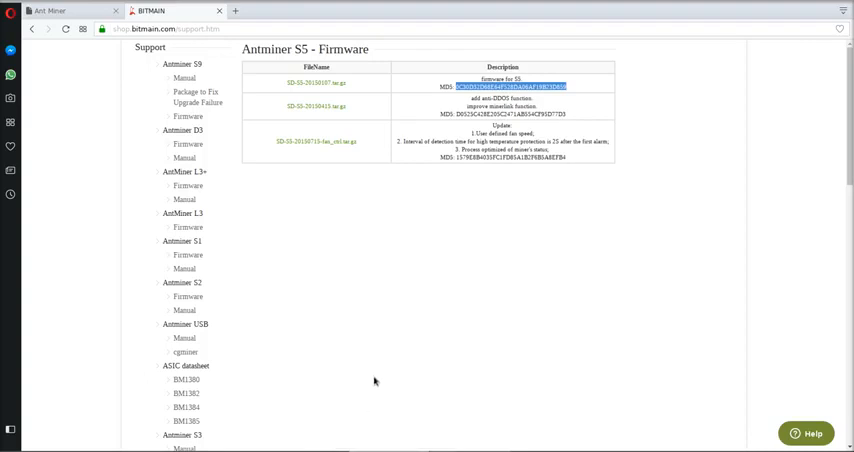
- Scroll the Bitmain support sidebar down toward the SD-card flashing entry
scroll(down, 3)
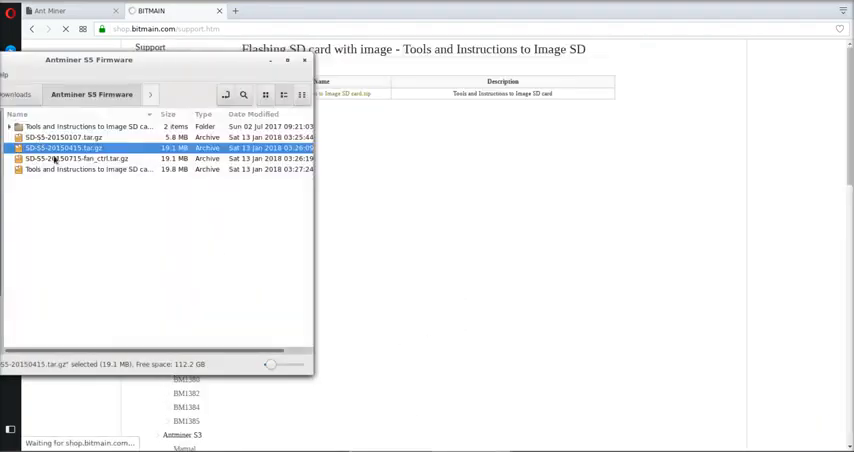
- Open the SD-card imaging tools folder and select DiskImager.exe and S2S4S5S7-img.img
double_click(82, 125)
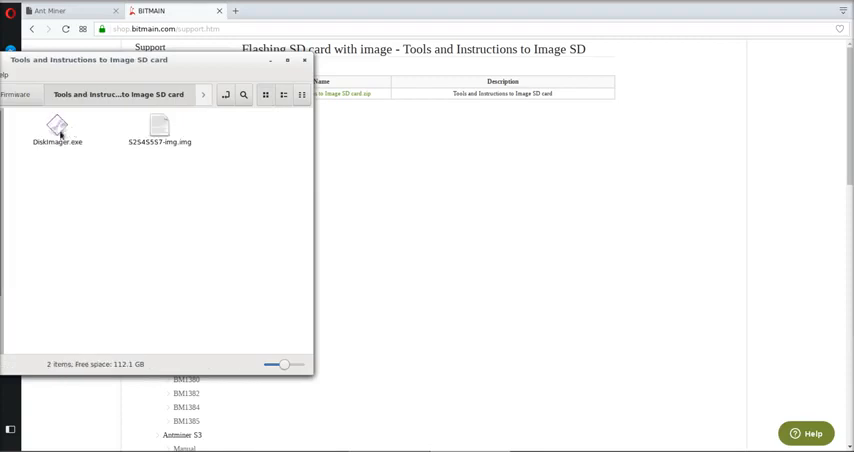
click(62, 128)
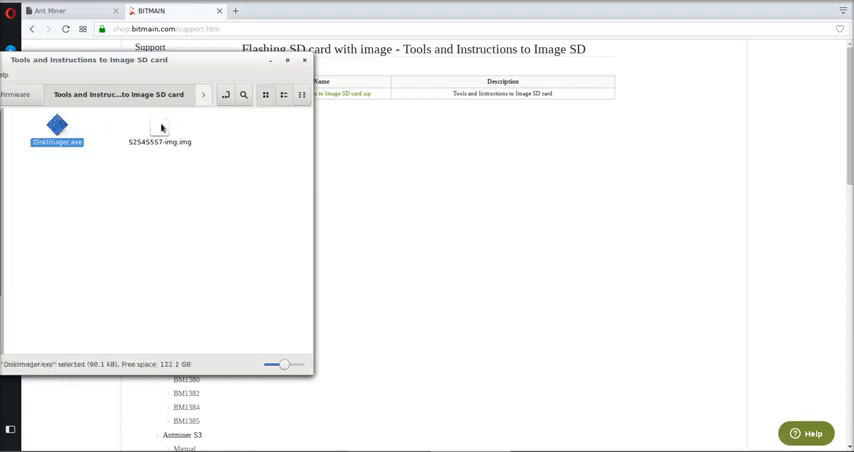
click(161, 135)
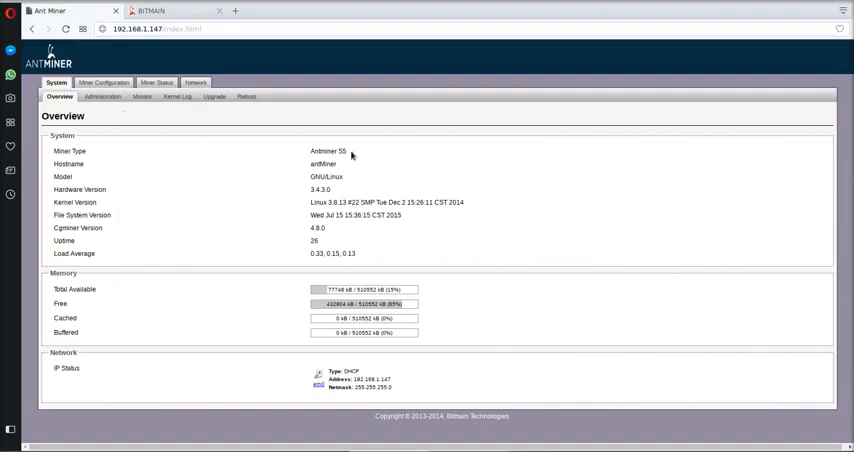
- Show the miner's System Upgrade page, then switch back to the Bitmain support tab
double_click(320, 163)
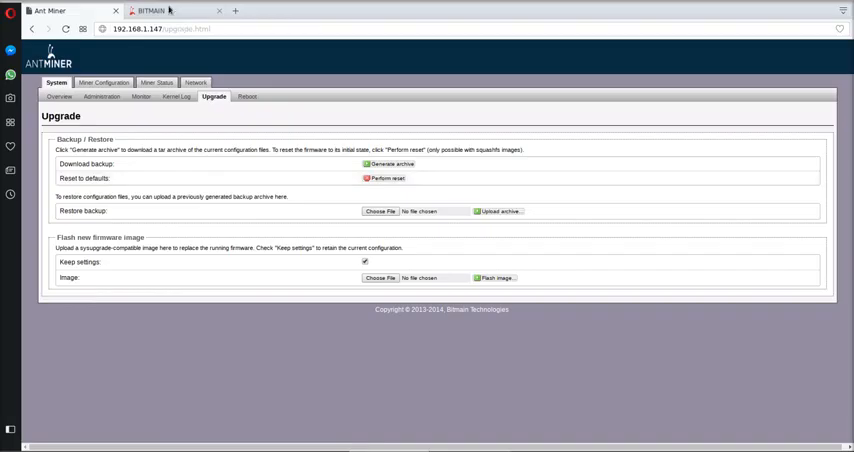
click(175, 12)
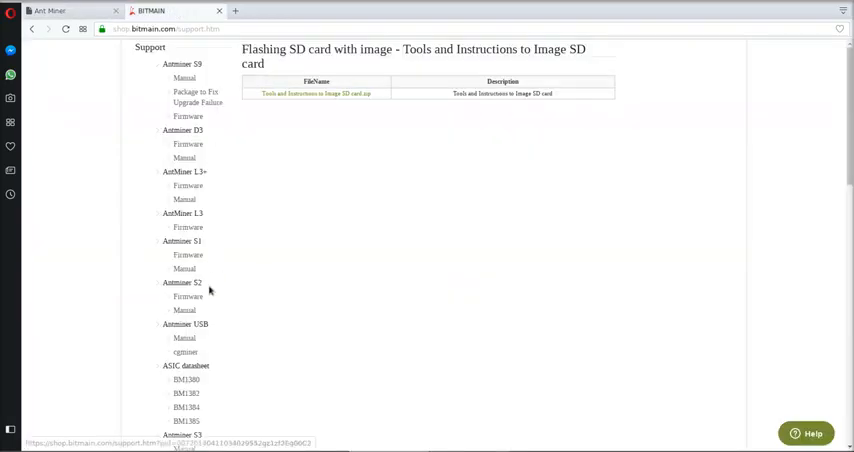